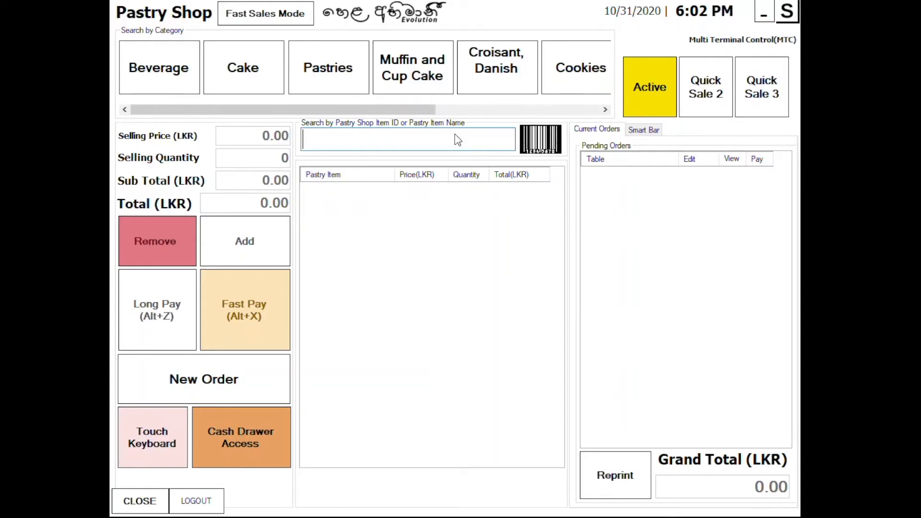
- Add item 4 (butter biscuit) and a chicken pizza to the order, totalling 240.00
type("4")
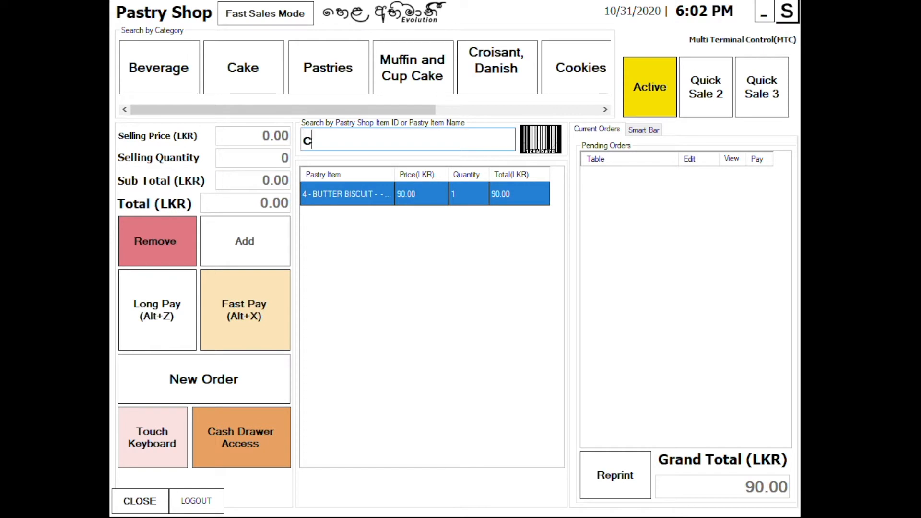
type("hicken")
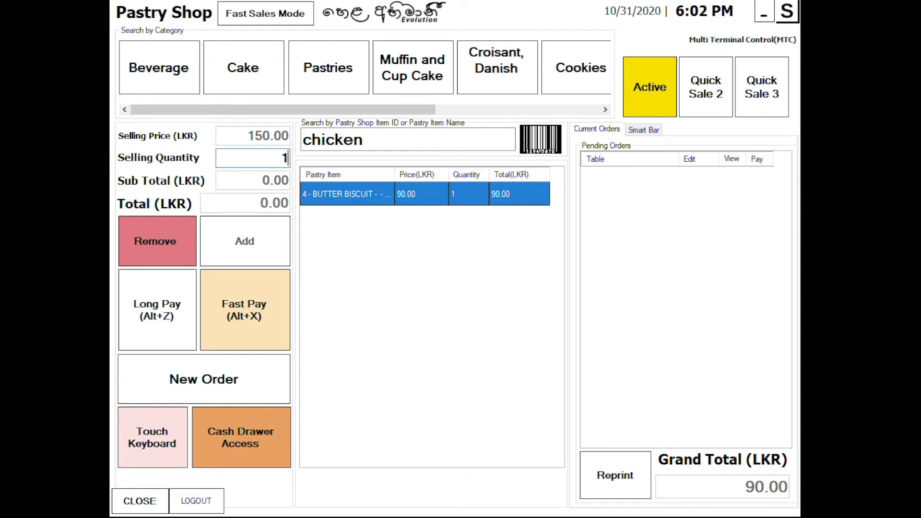
left_click(244, 241)
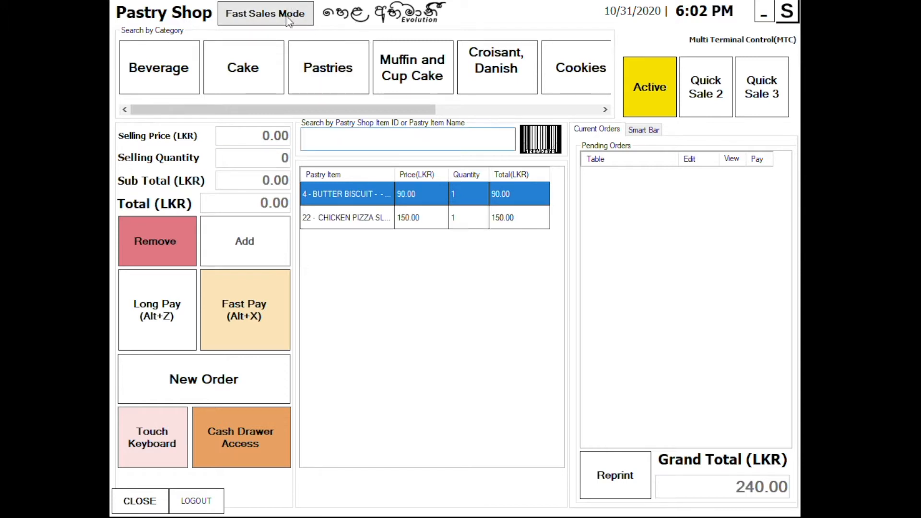
- Switch to the picture-grid Expert Mode and start Fast Pay for the 360.00 order
left_click(265, 13)
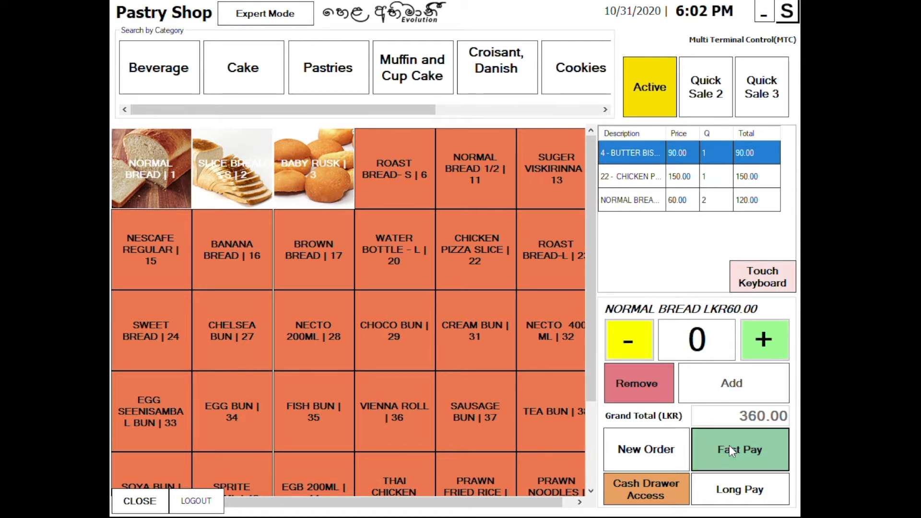
left_click(740, 449)
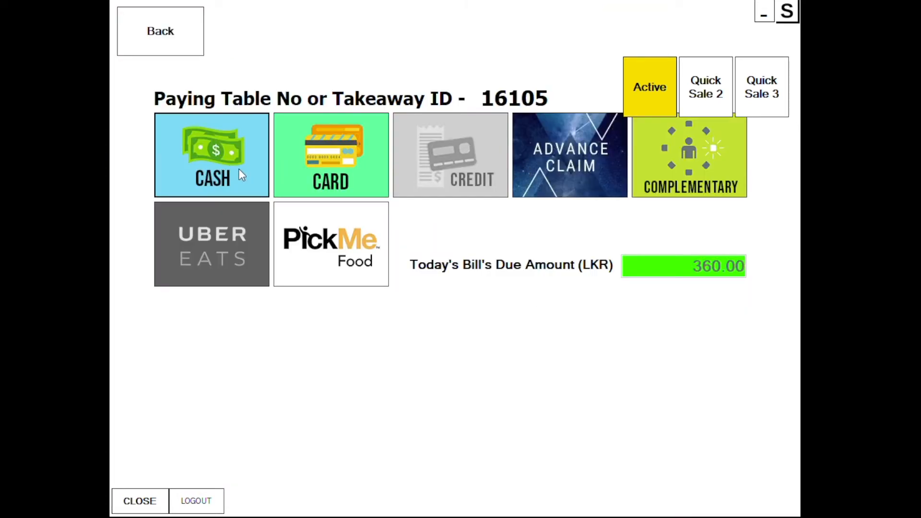
- Pay the 360.00 bill in cash with 500 received
left_click(211, 155)
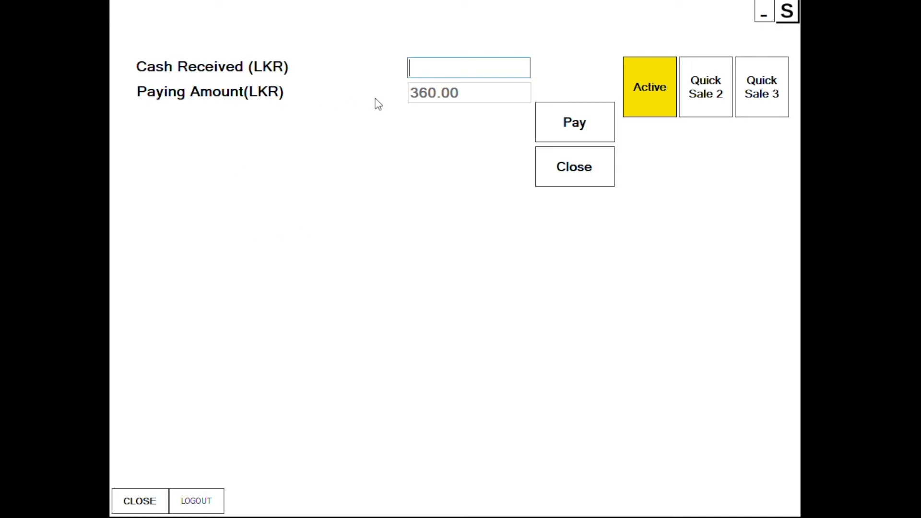
type("500")
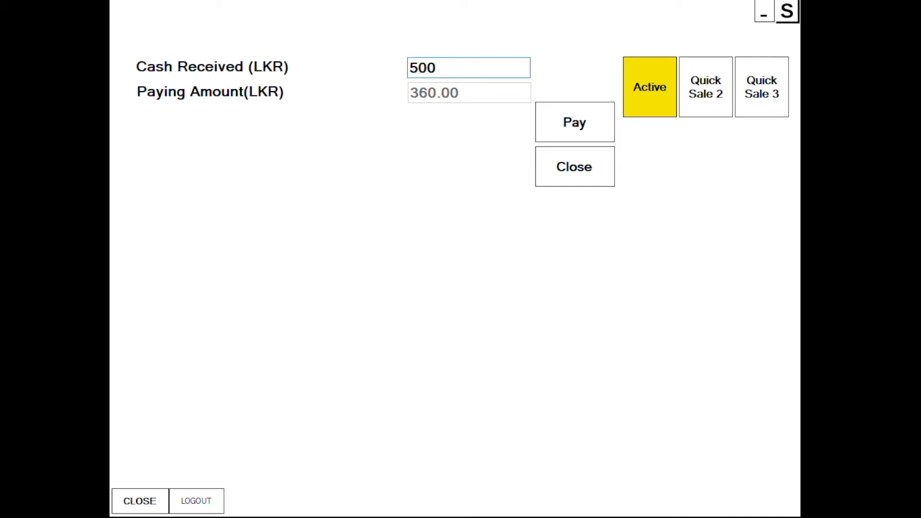
left_click(574, 121)
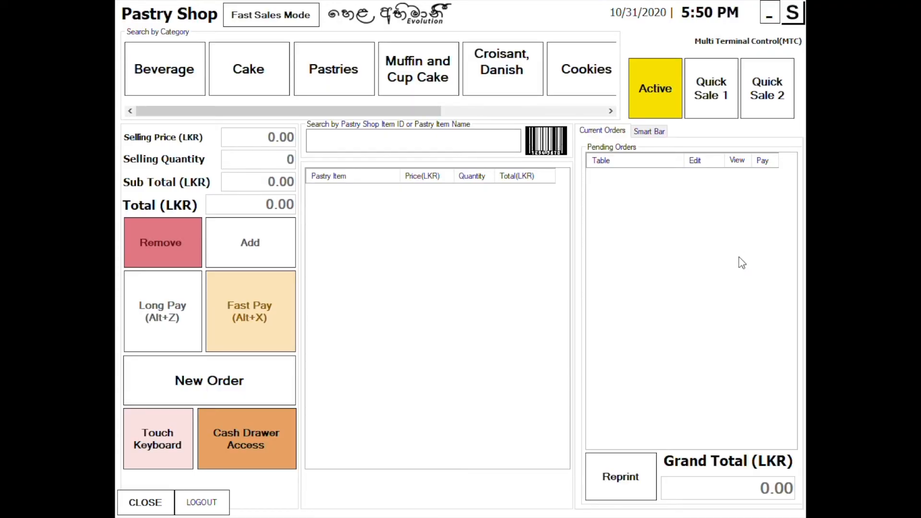
mouse_move(693, 215)
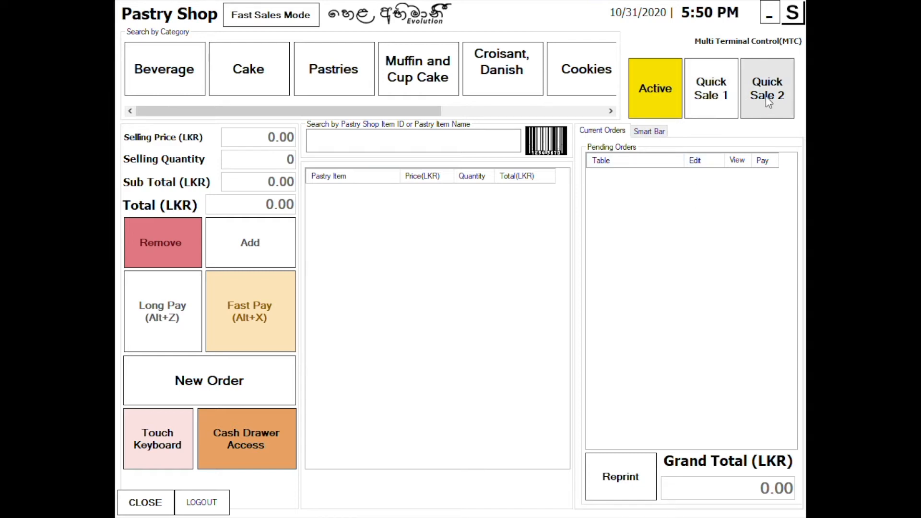
- Enter item IDs 15, 23 and 12 for Nescafe, five roast breads and a Sawbora
left_click(411, 142)
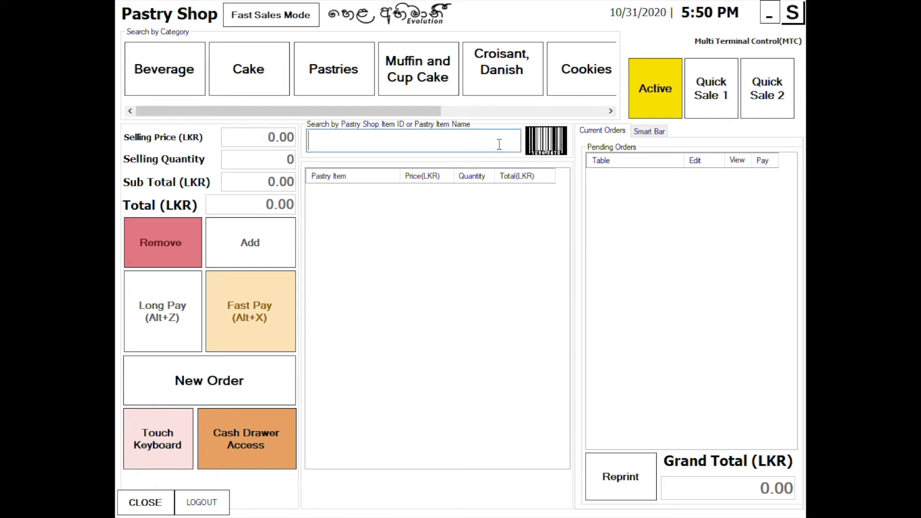
type("15")
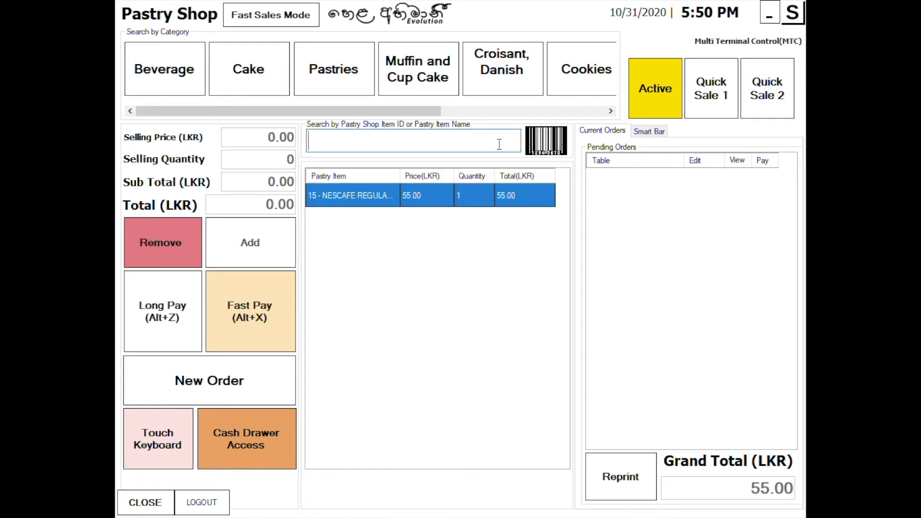
type("23")
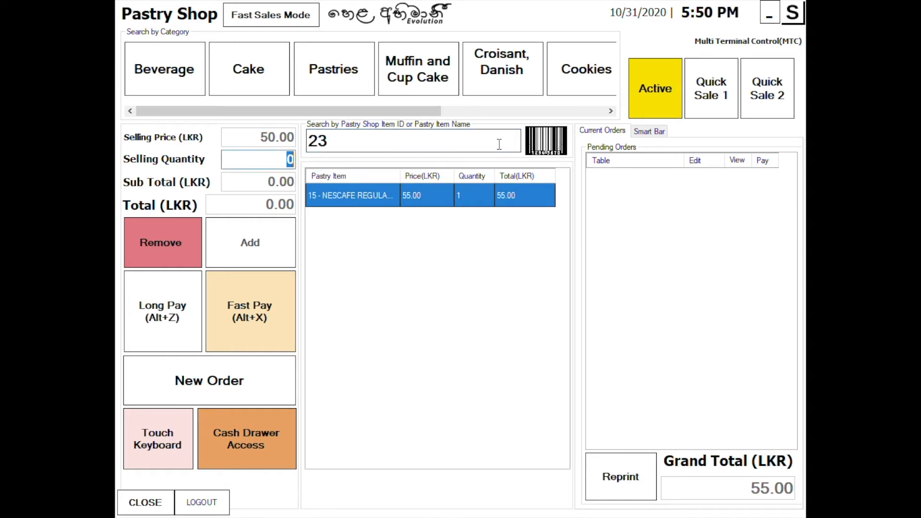
type("12")
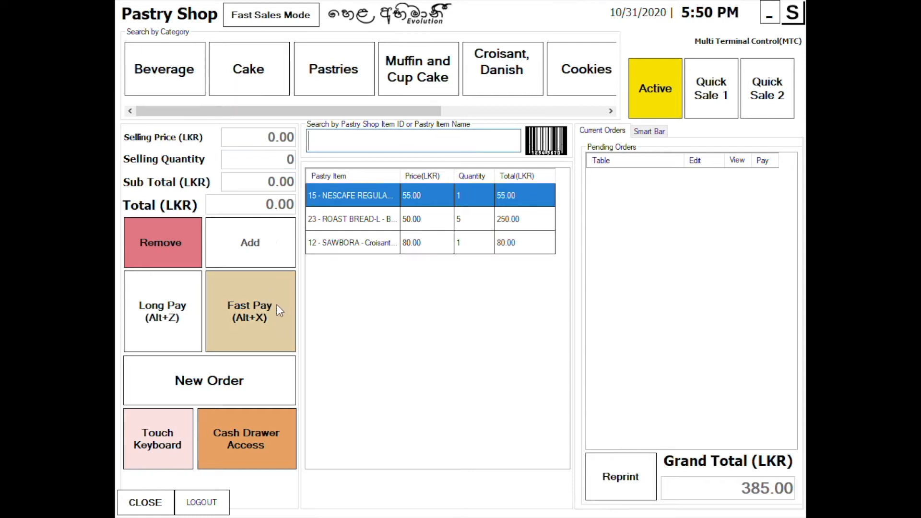
- Open the payment options for the 385.00 takeaway order 16102
left_click(249, 311)
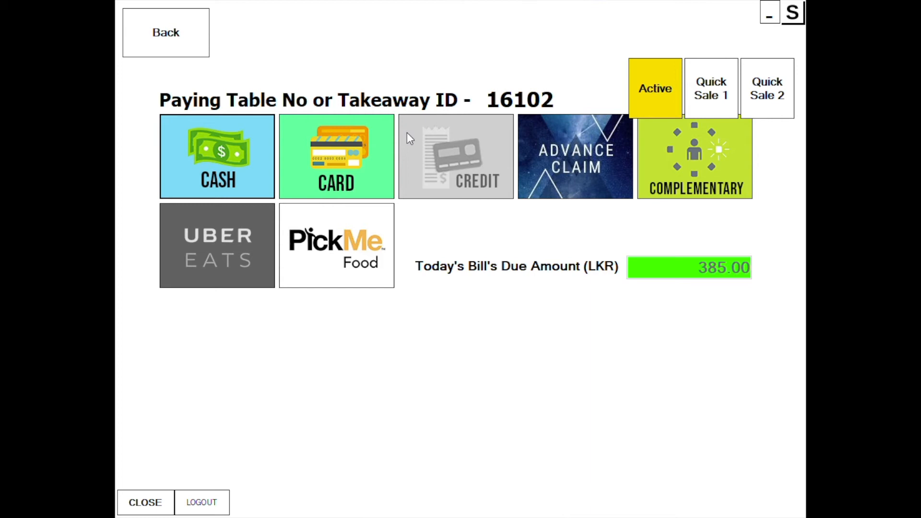
mouse_move(585, 107)
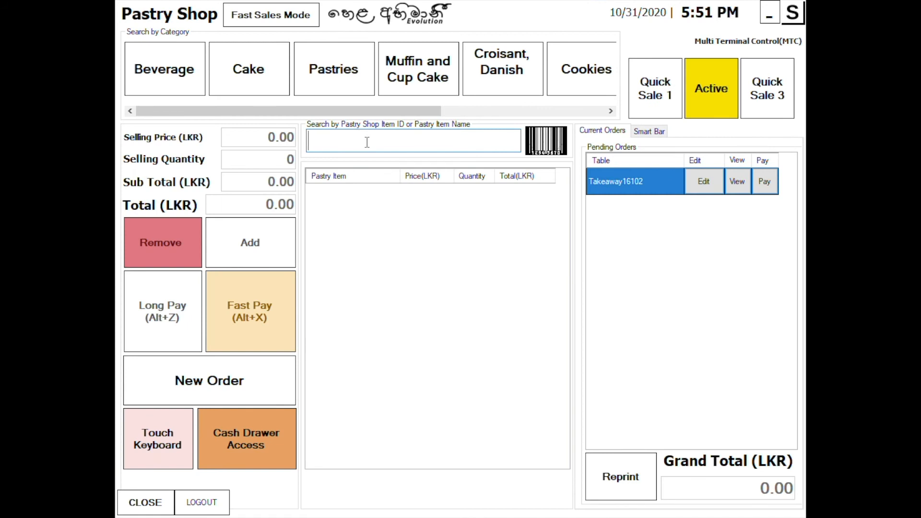
- Sell one Sawbora (item 12) for cash, getting 20.00 change, and return to sales
type("12")
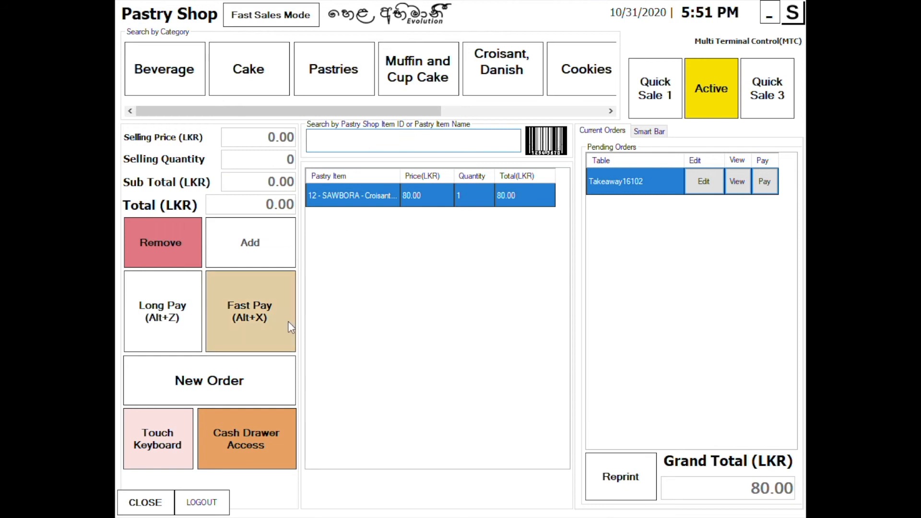
left_click(249, 311)
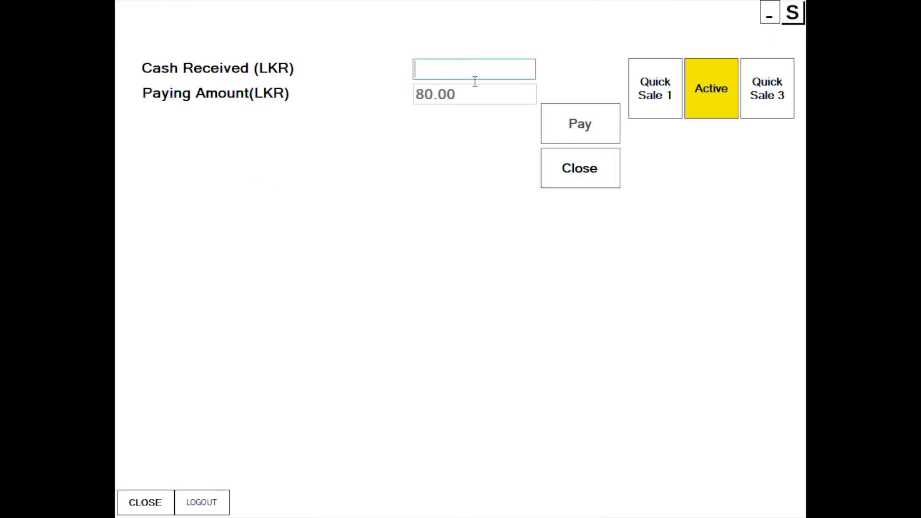
left_click(579, 123)
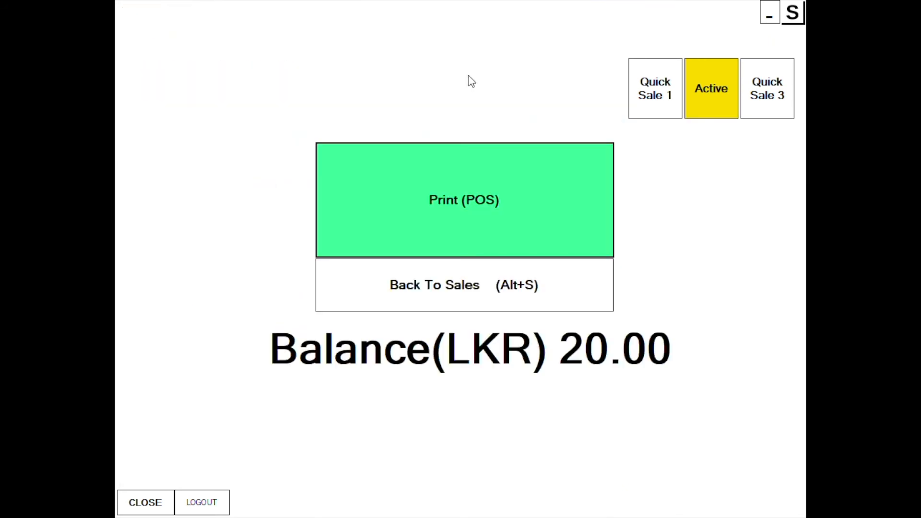
left_click(464, 285)
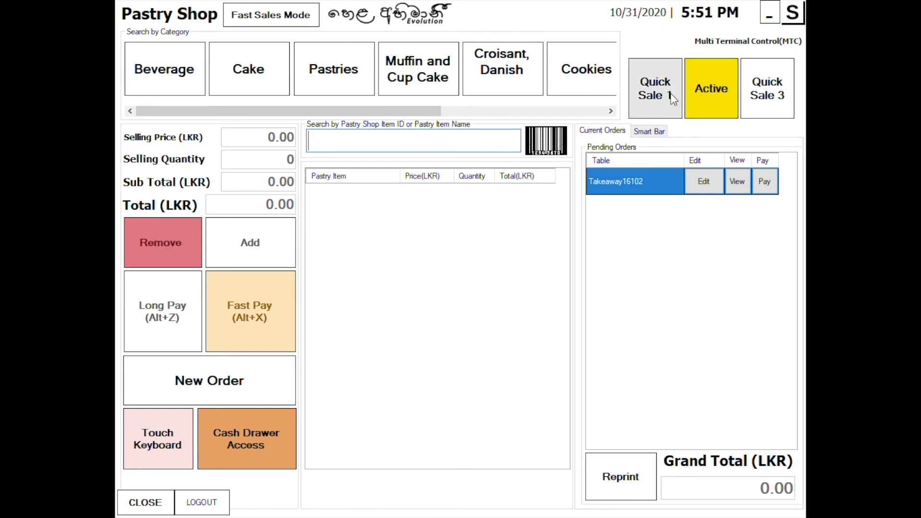
- Reopen held Takeaway16102 on Quick Sale 1 and pay 385.00 with 500 cash, 115.00 change
left_click(764, 181)
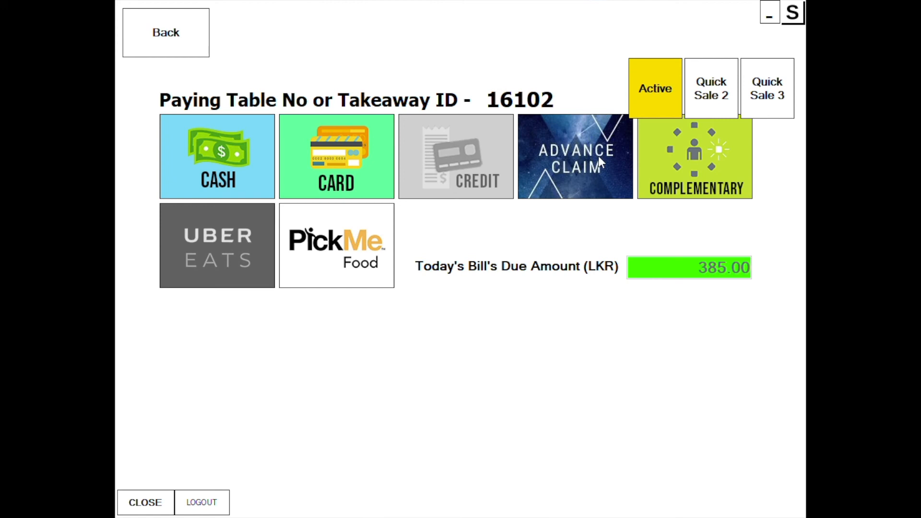
mouse_move(498, 185)
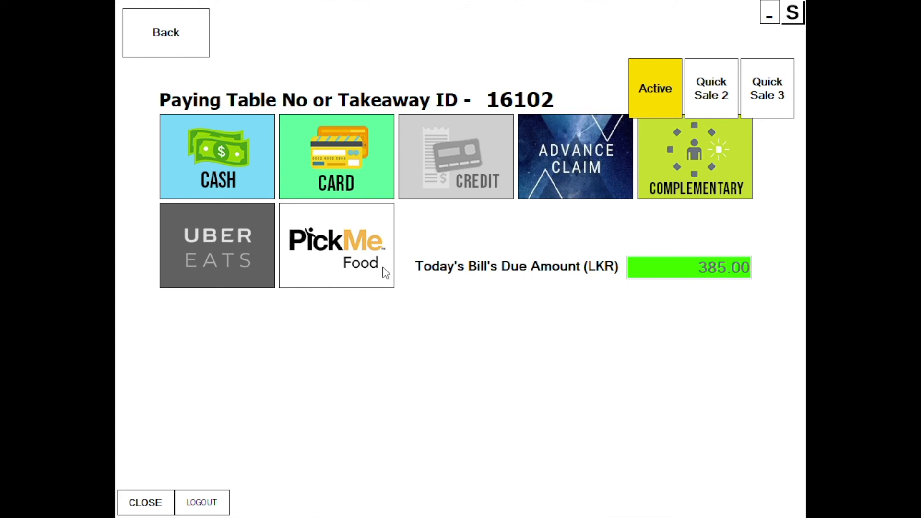
mouse_move(506, 211)
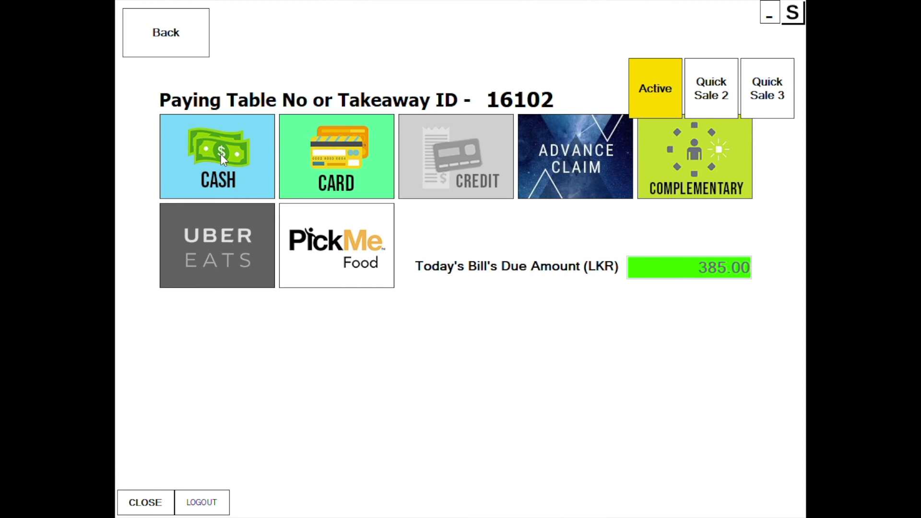
left_click(216, 155)
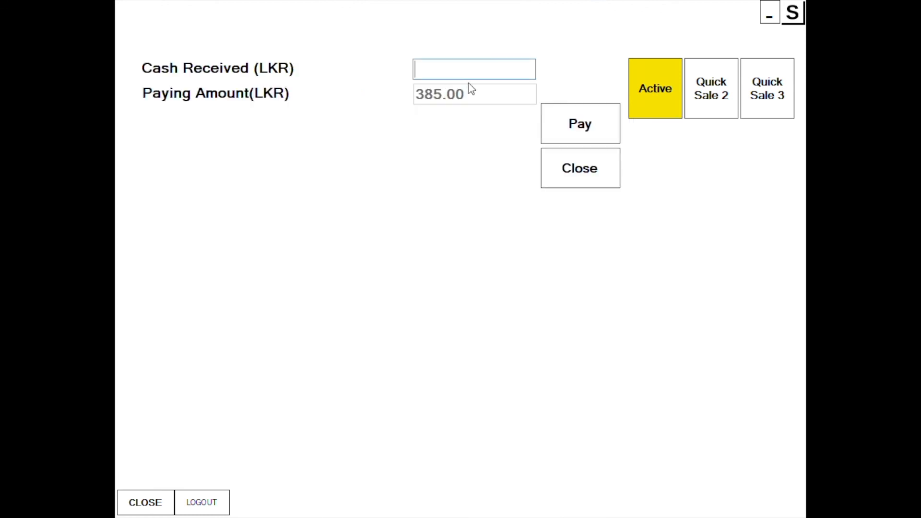
type("500")
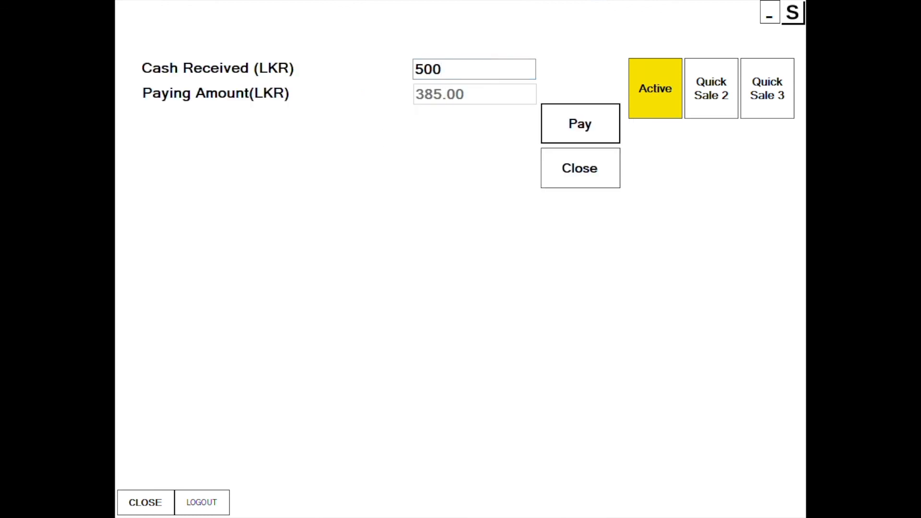
left_click(580, 123)
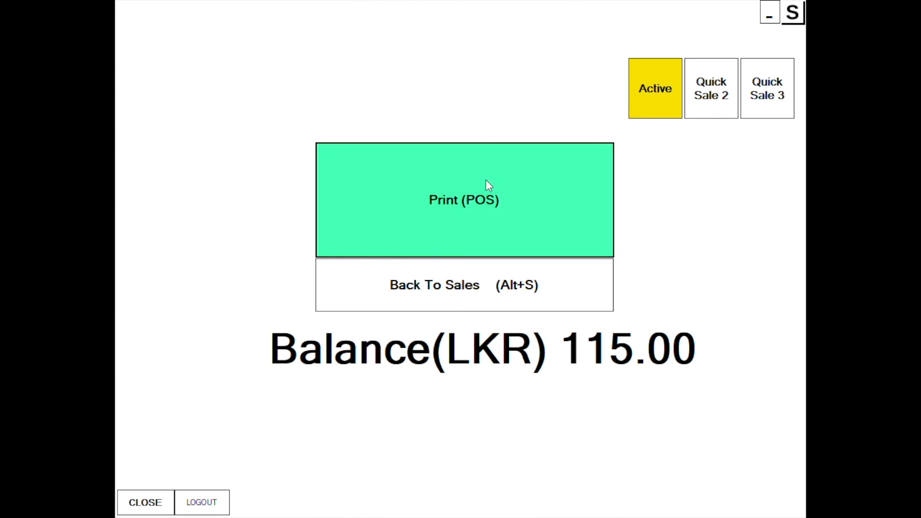